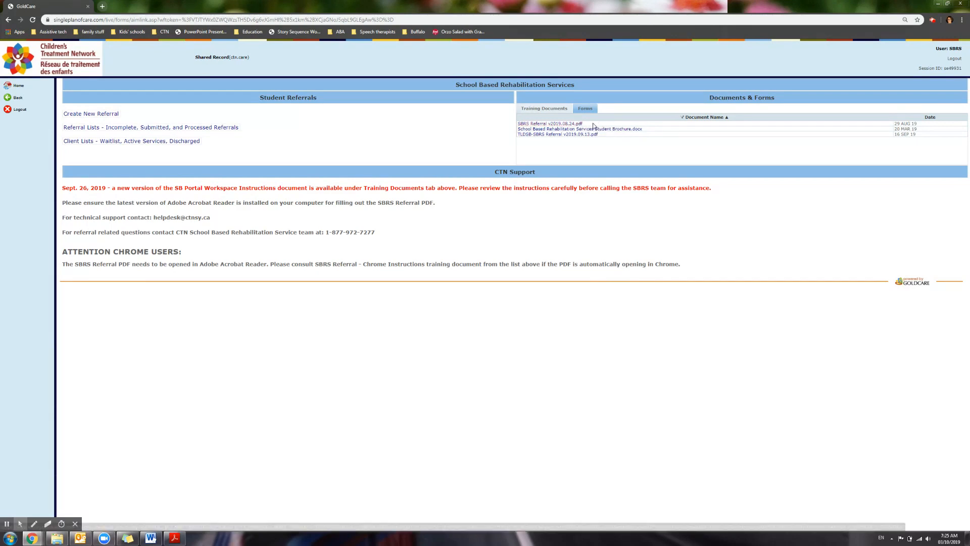
pyautogui.moveTo(546, 125)
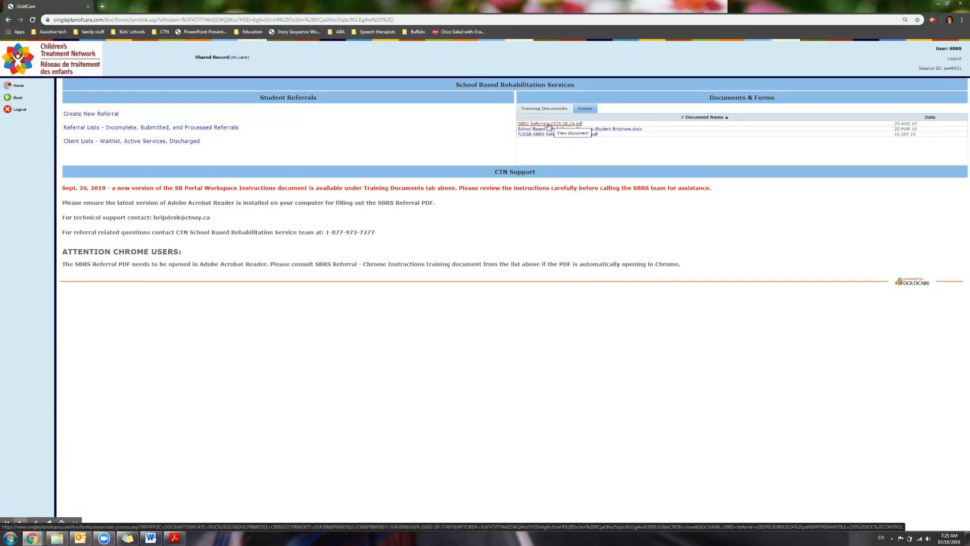
pyautogui.moveTo(556, 134)
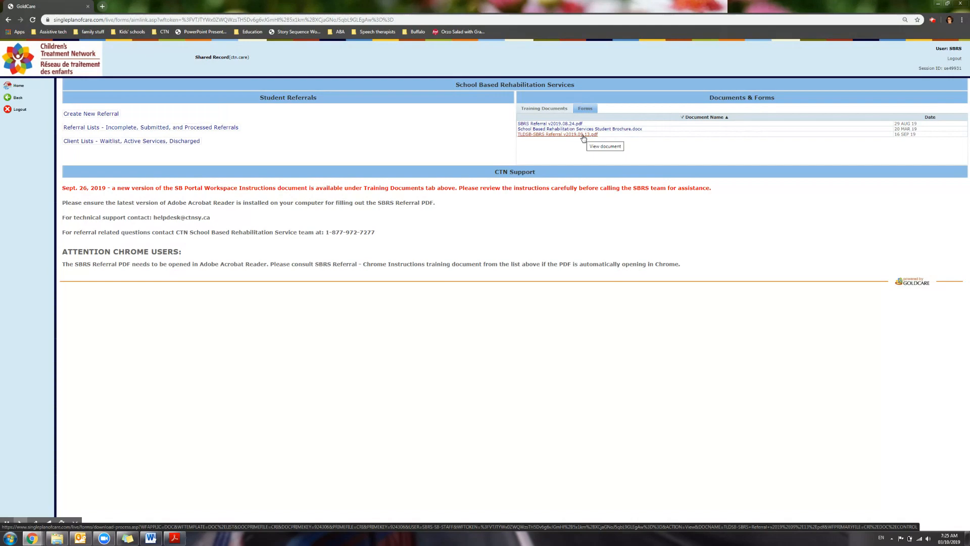
pyautogui.moveTo(550, 124)
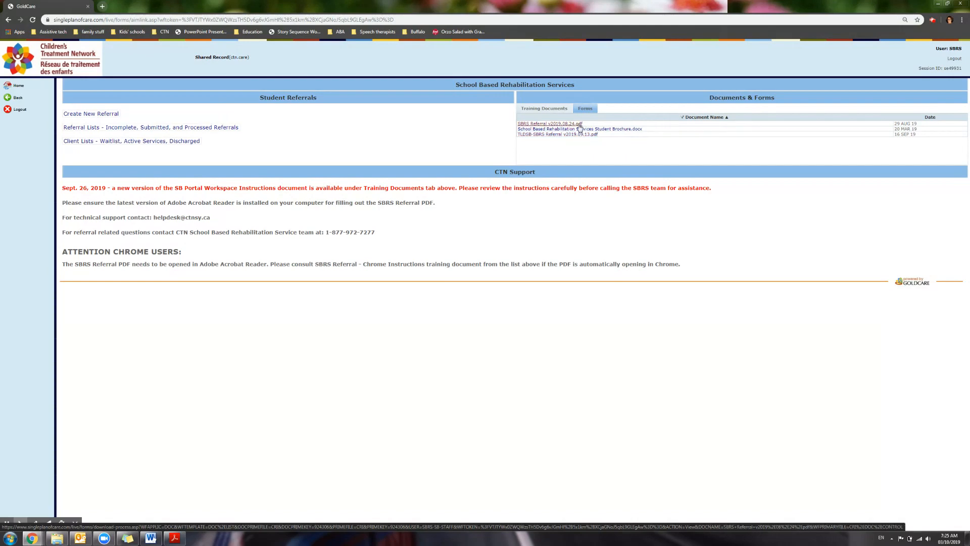
# Download SBRS Referral v2019.08.24.pdf from the Documents & Forms list
pyautogui.click(548, 123)
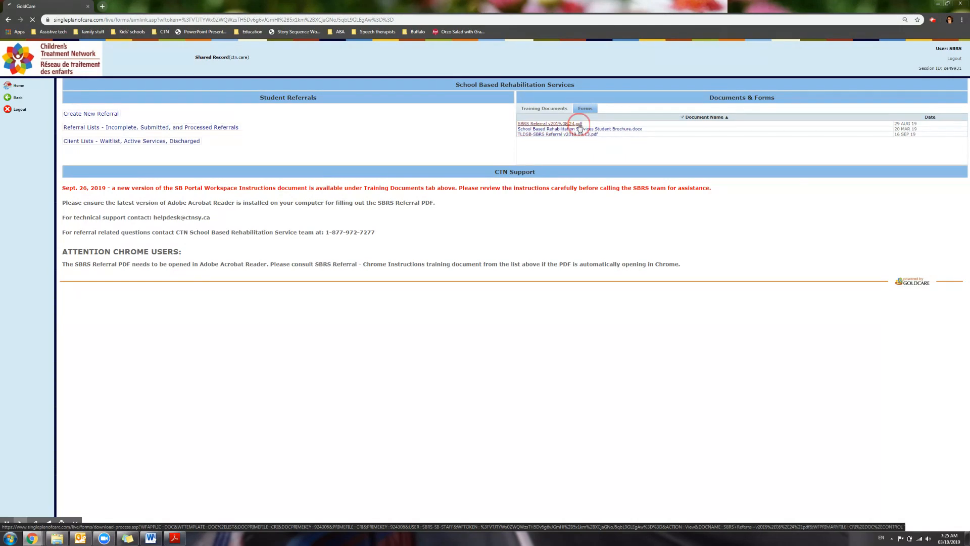
pyautogui.click(548, 123)
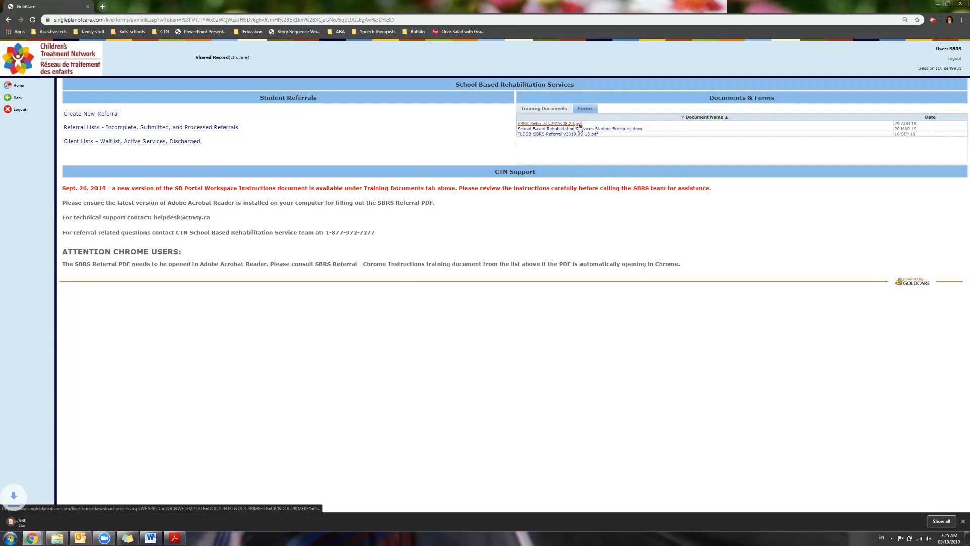
pyautogui.click(549, 123)
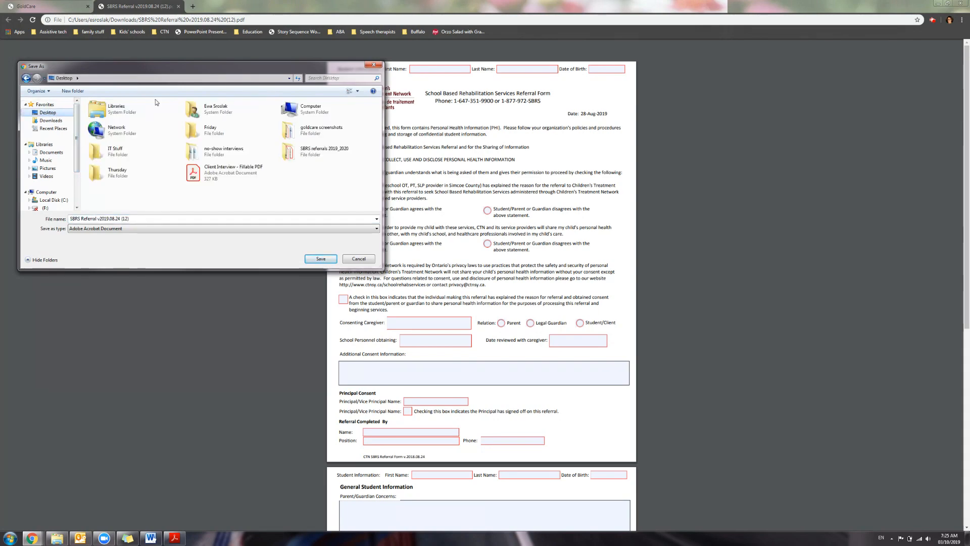
pyautogui.moveTo(72, 91)
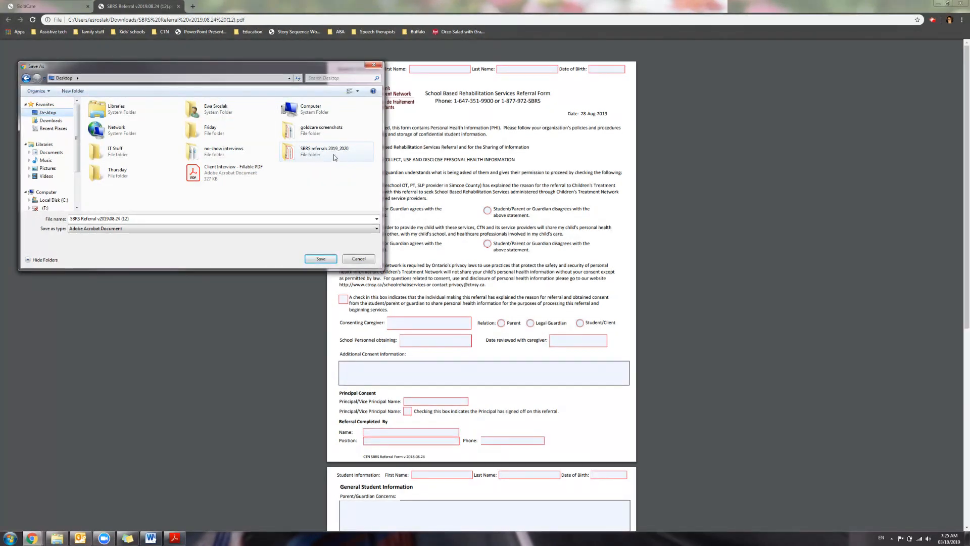
pyautogui.moveTo(325, 150)
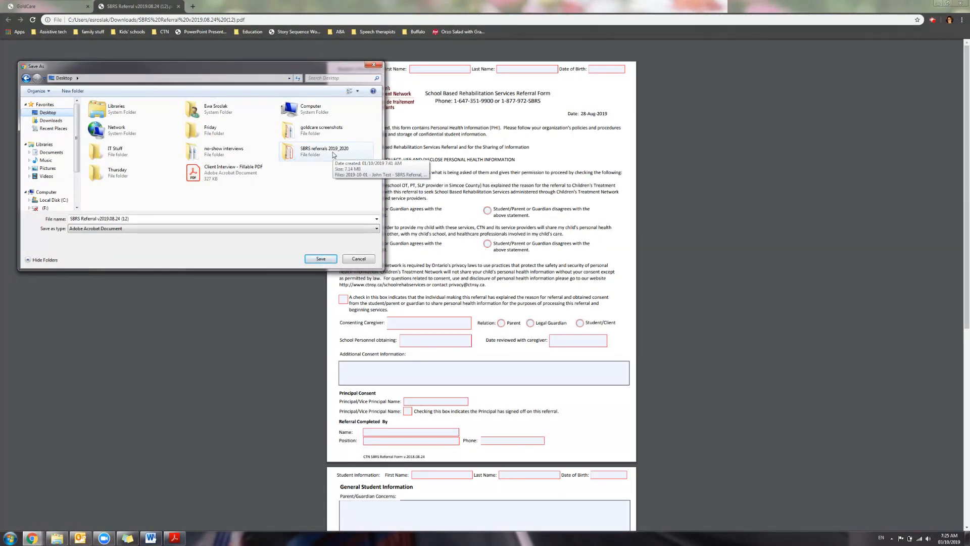
# Browse the save dialog into the SBRS referrals 2019_2020 folder, then close it unsaved
pyautogui.doubleClick(324, 151)
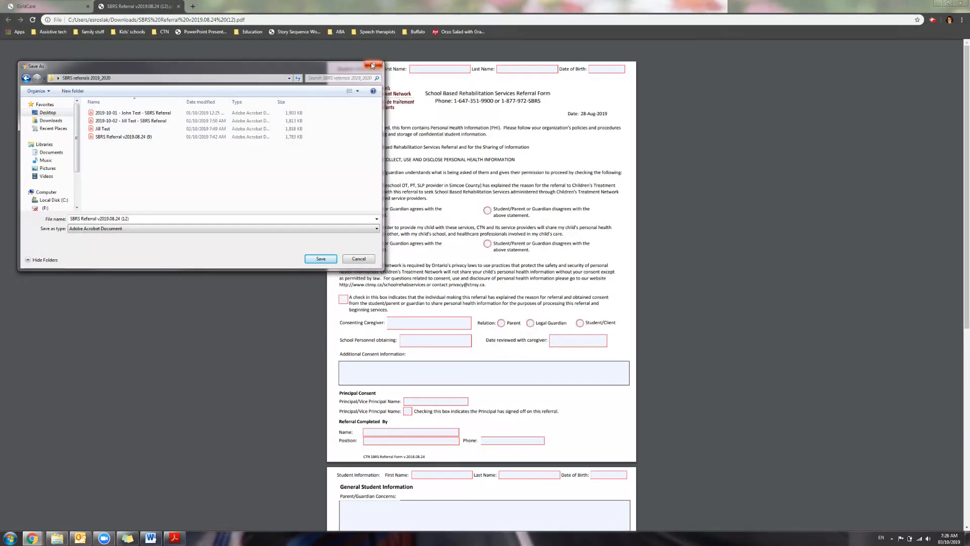
pyautogui.click(372, 66)
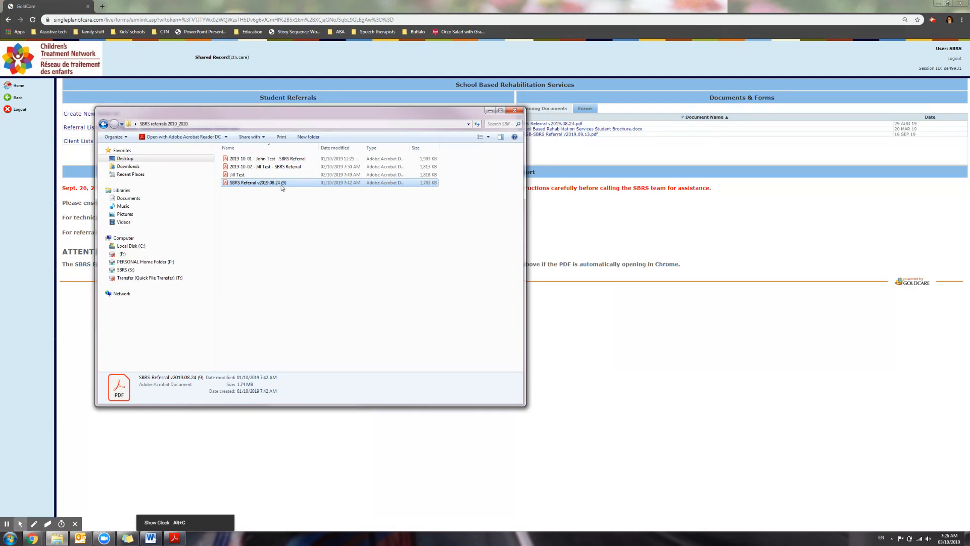
# Open SBRS Referral v2019.08.24 (9) from the folder in Acrobat Reader
pyautogui.doubleClick(256, 182)
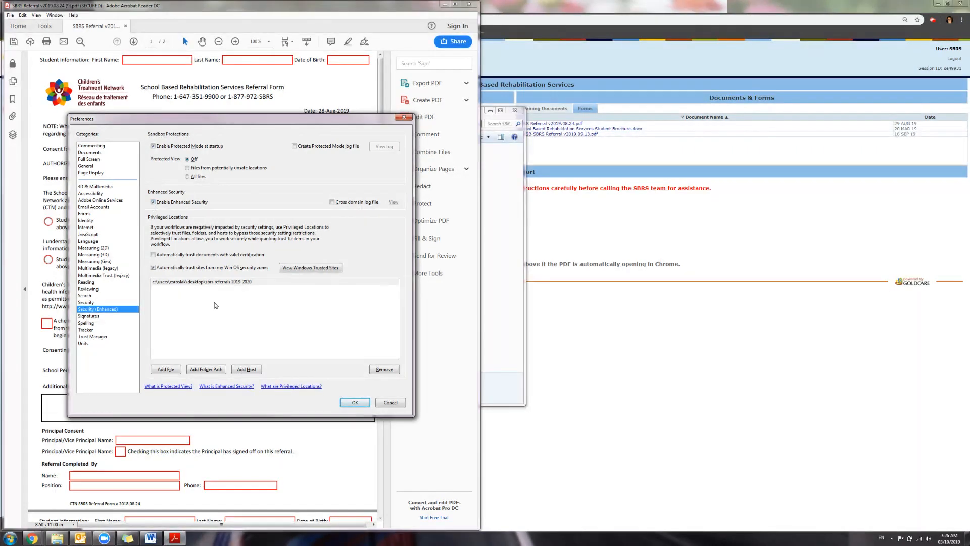
pyautogui.moveTo(206, 368)
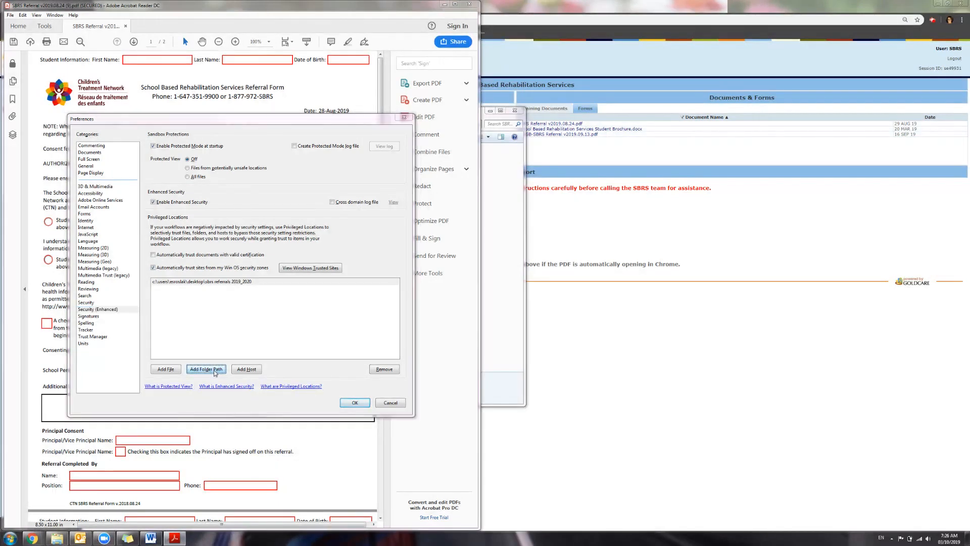
# Start adding a folder path under Enhanced Security privileged locations
pyautogui.click(206, 369)
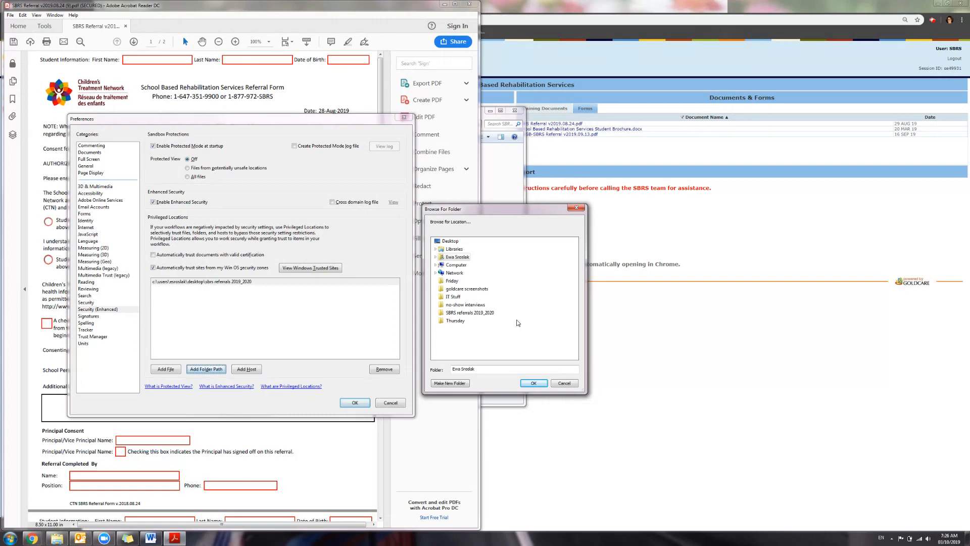
pyautogui.moveTo(471, 312)
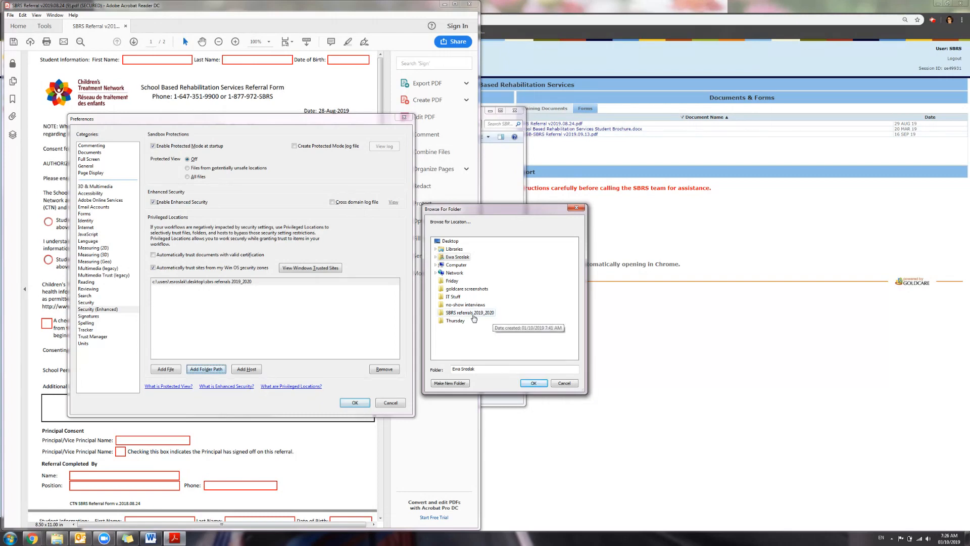
pyautogui.moveTo(474, 317)
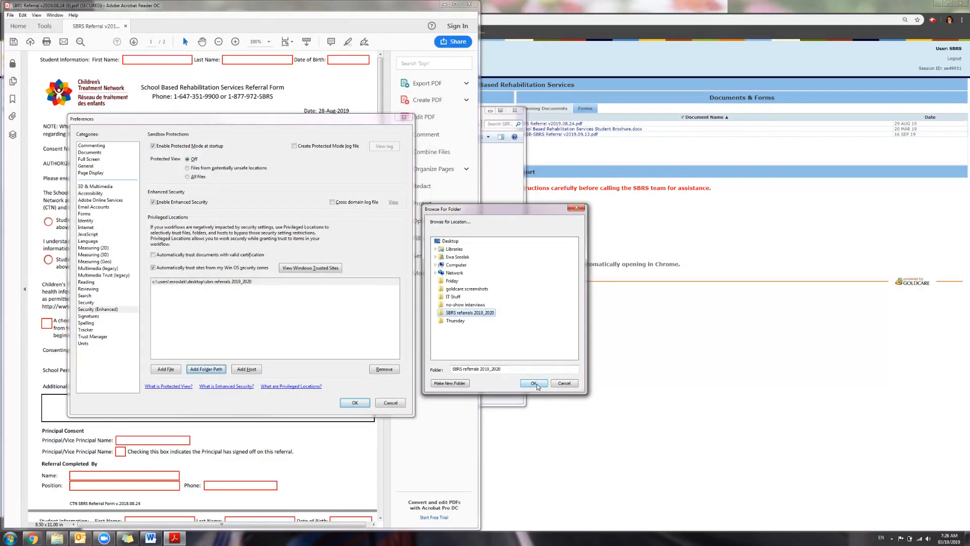
# Confirm SBRS referrals 2019_2020 as a privileged folder and close Preferences
pyautogui.click(534, 382)
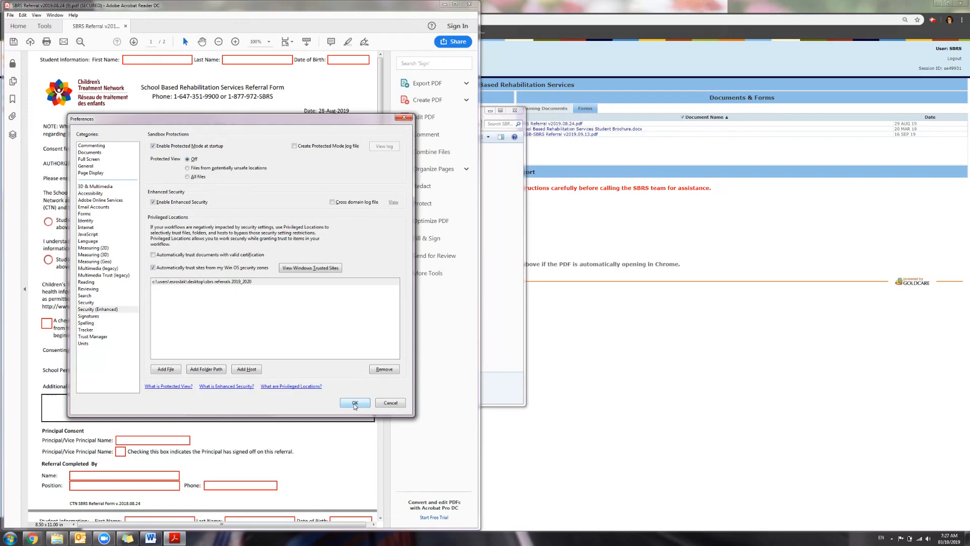
pyautogui.click(354, 402)
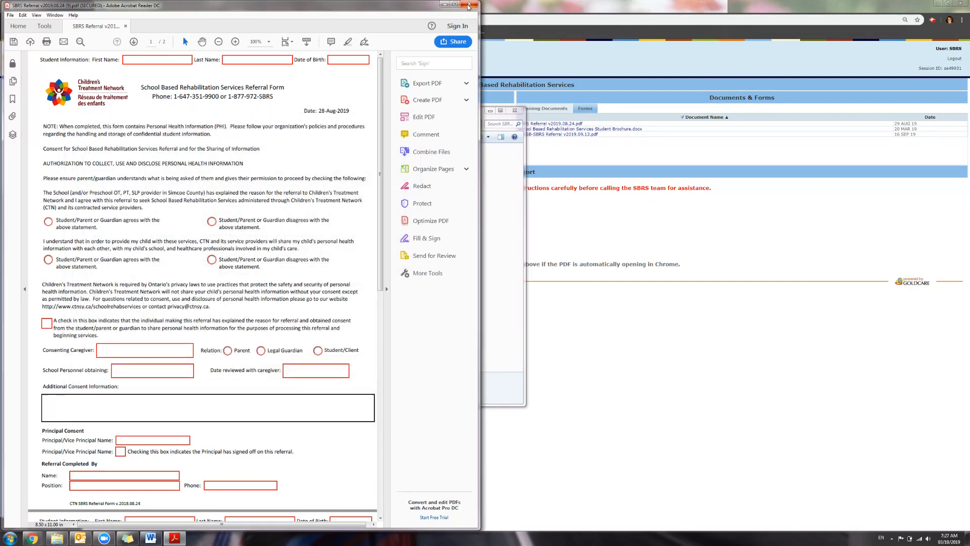
# Close the referral PDF, choosing not to save changes
pyautogui.click(468, 5)
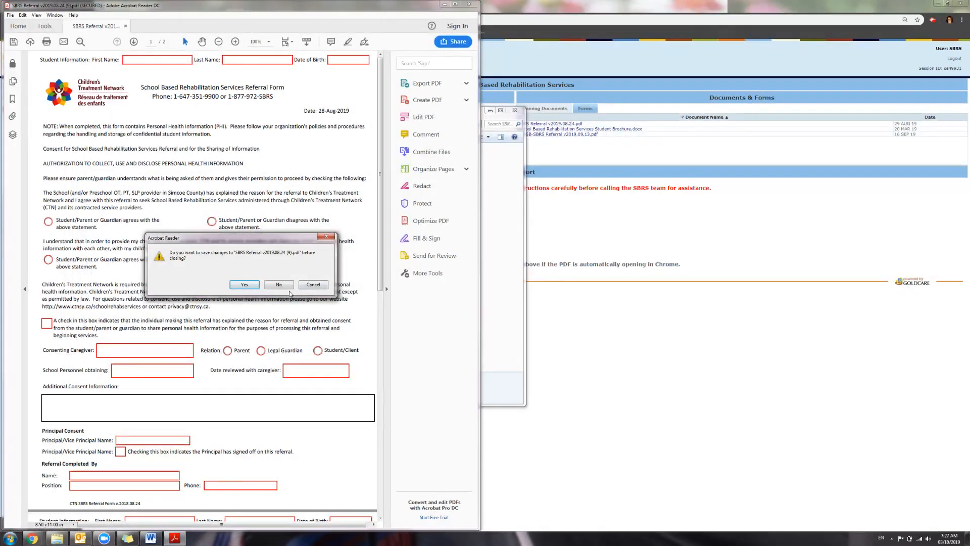
pyautogui.click(278, 284)
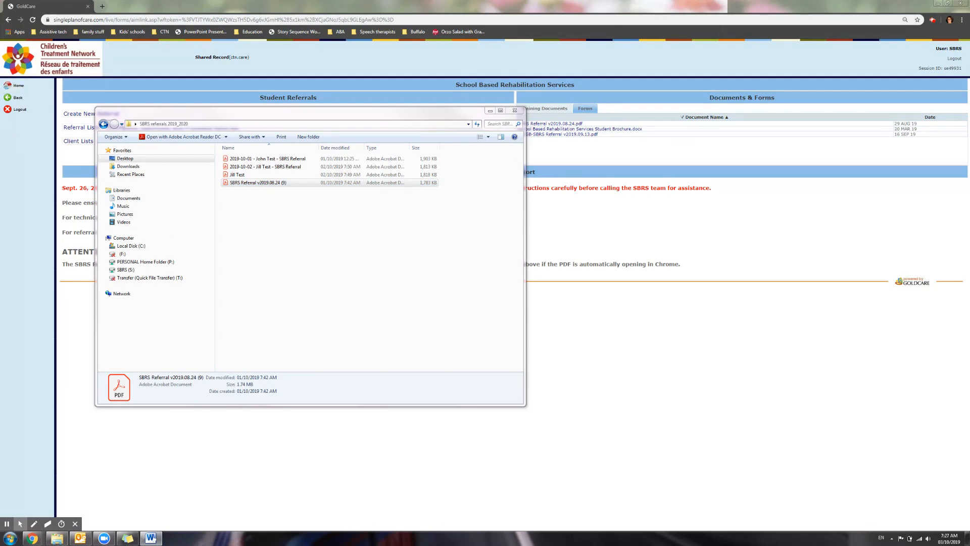
# Reopen SBRS Referral v2019.08.24 (9) from the folder in Acrobat Reader
pyautogui.click(259, 182)
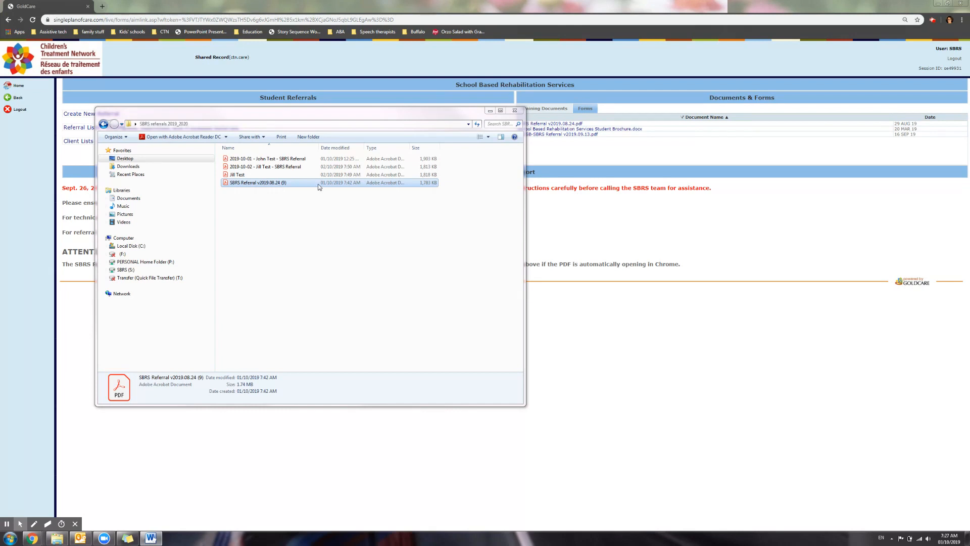
pyautogui.moveTo(268, 190)
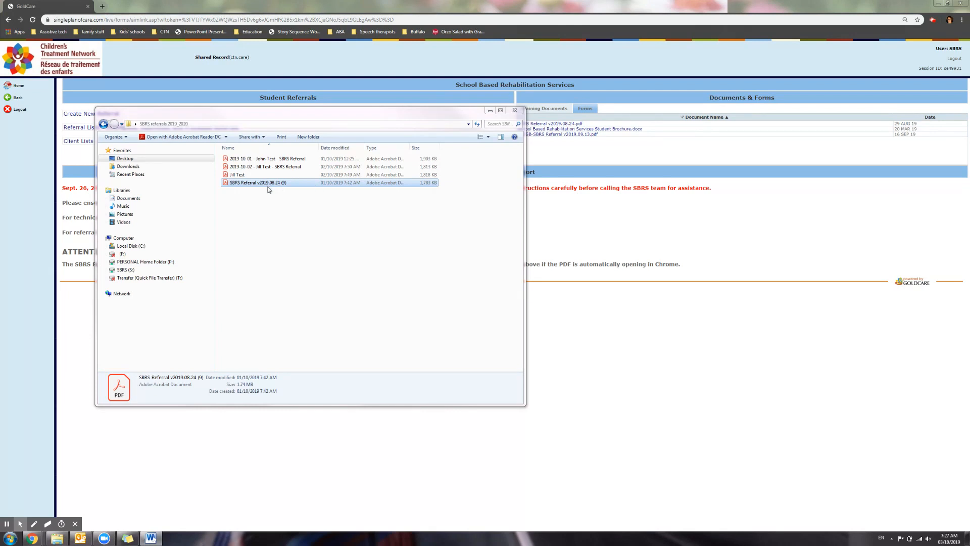
pyautogui.moveTo(277, 186)
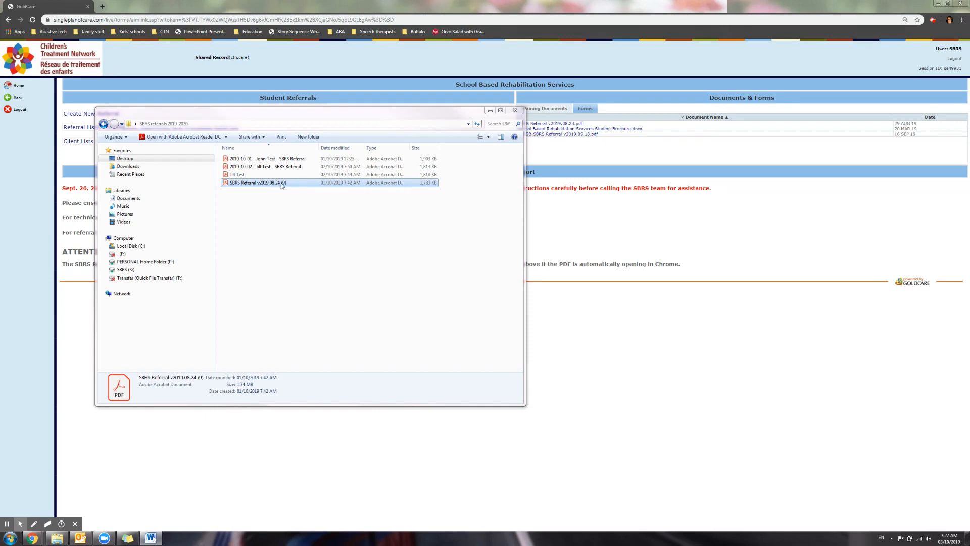
pyautogui.doubleClick(257, 182)
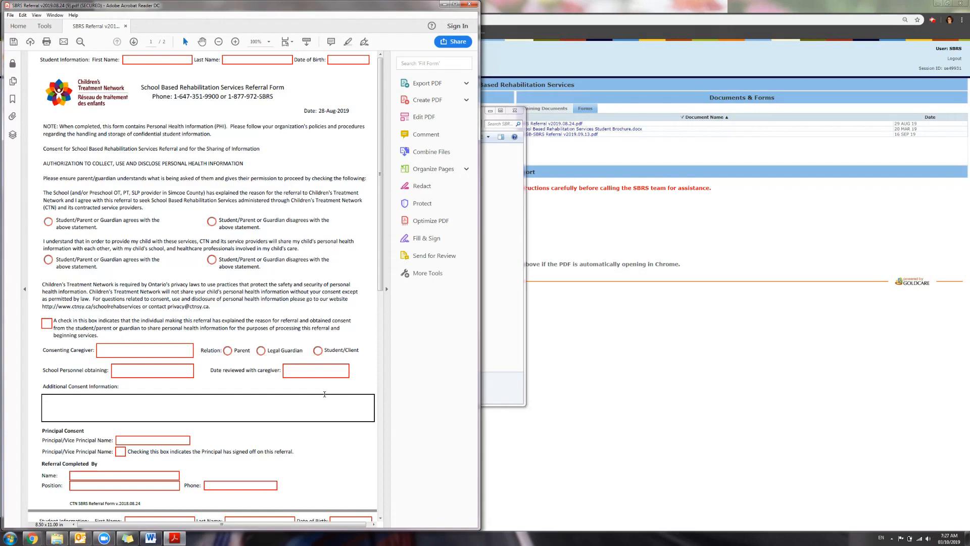
# Close the blank referral form unsaved and open the Jill Test PDF instead
pyautogui.scroll(-3)
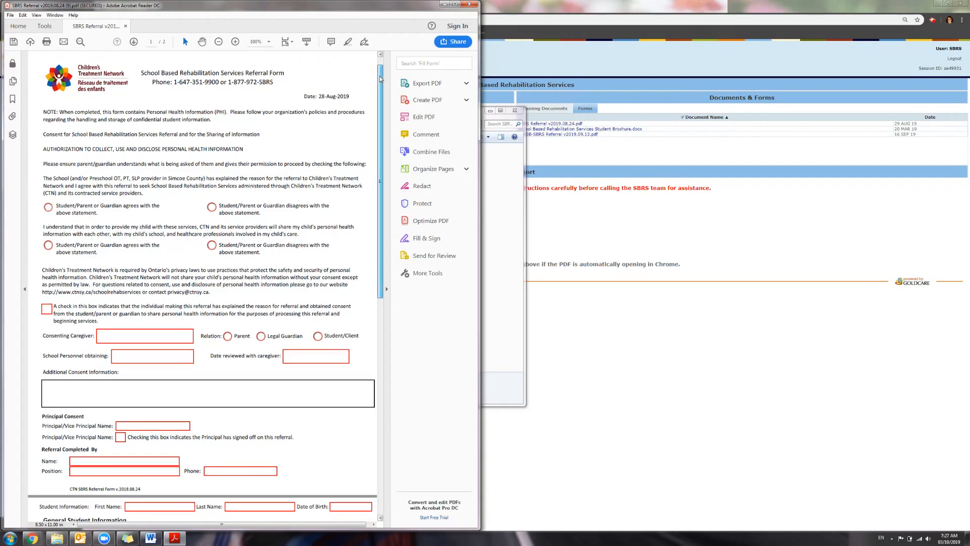
pyautogui.scroll(-3)
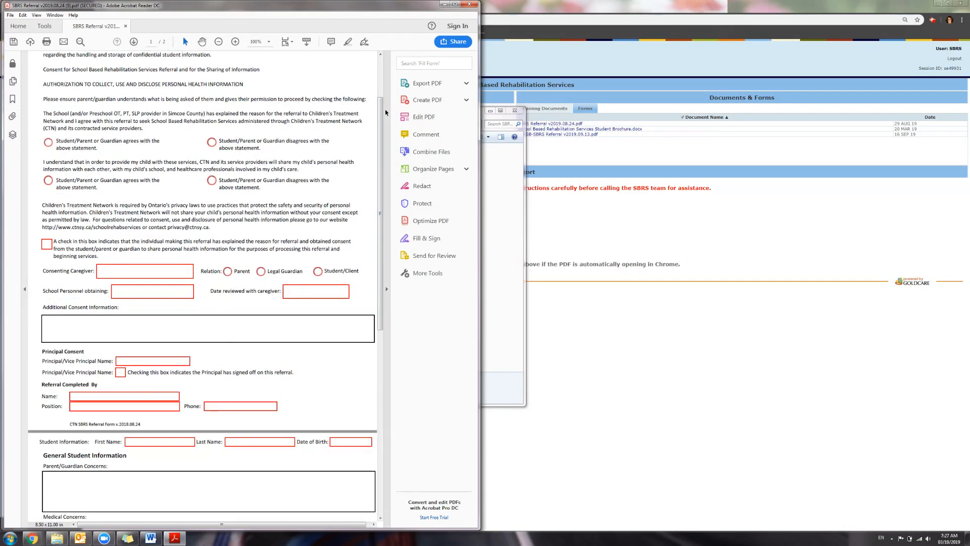
pyautogui.scroll(-3)
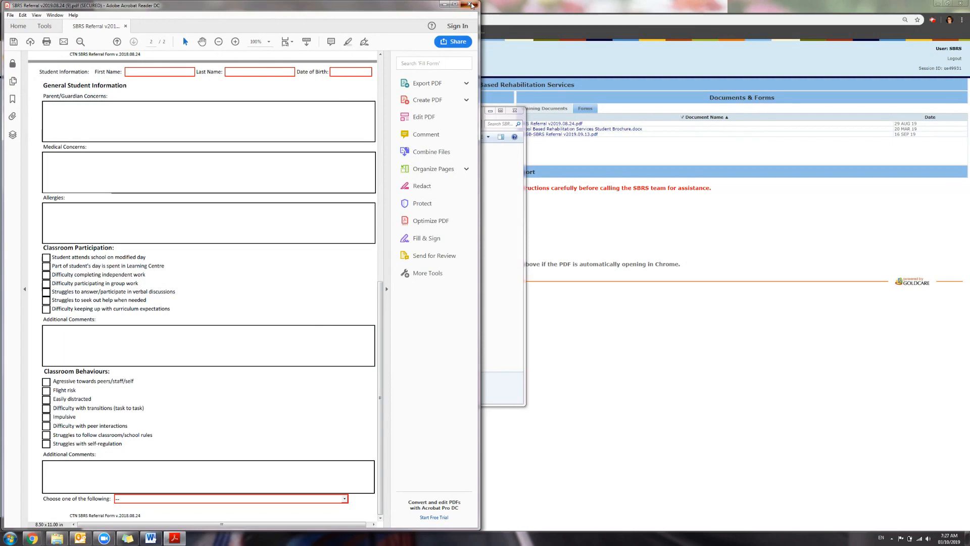
pyautogui.click(472, 5)
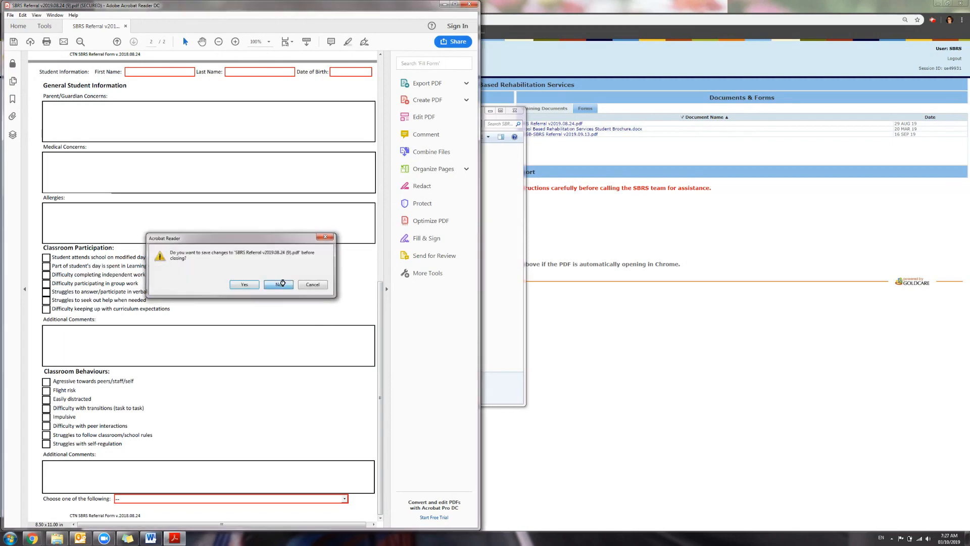
pyautogui.click(278, 284)
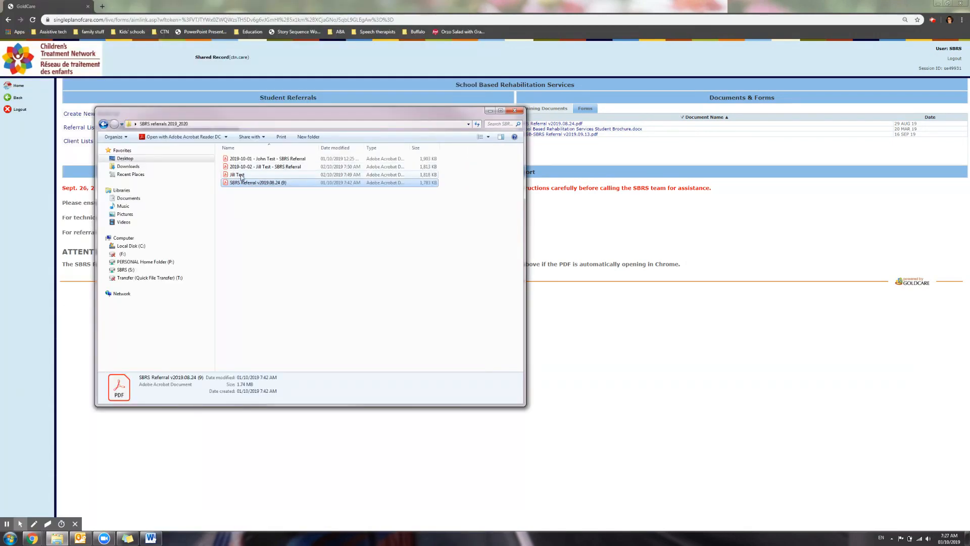
pyautogui.click(237, 175)
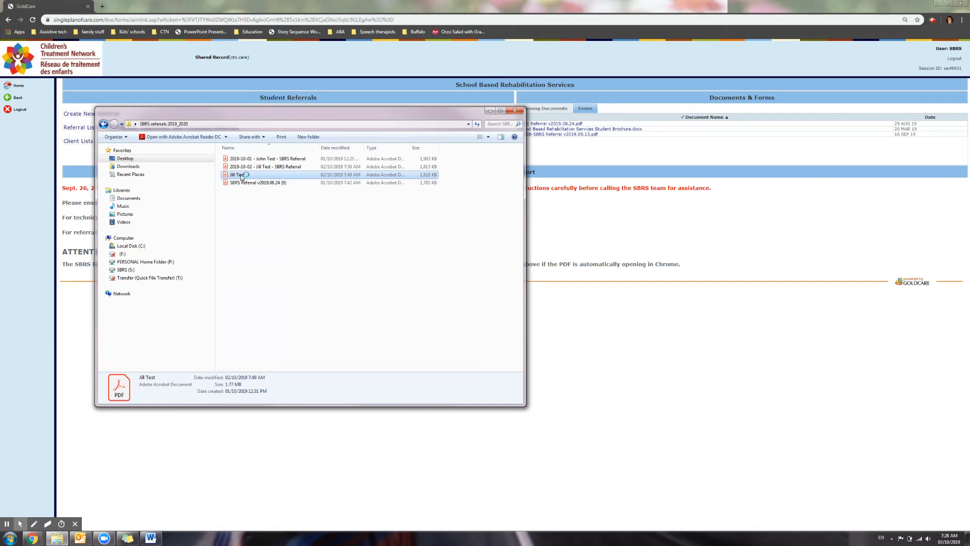
pyautogui.doubleClick(237, 174)
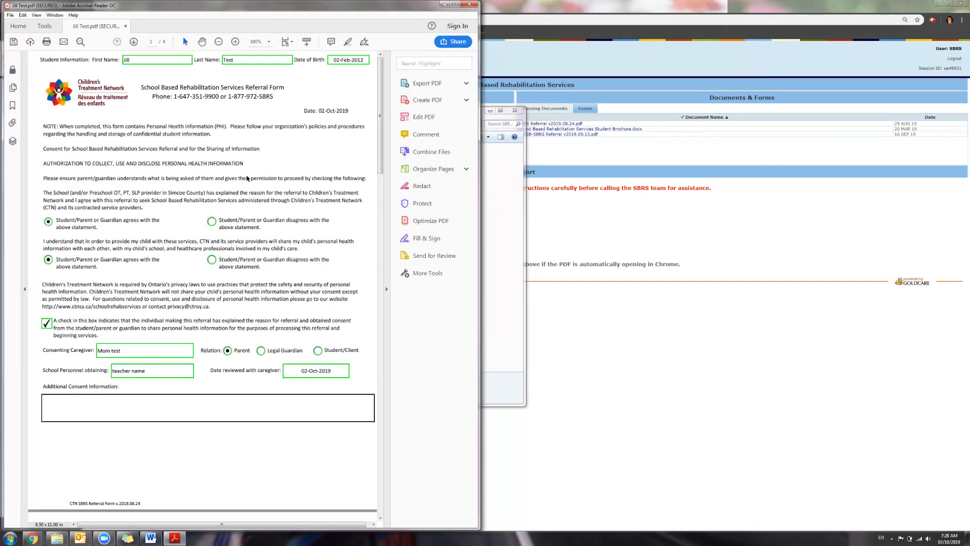
# Tick modified day, group work and curriculum expectations under Classroom Participation
pyautogui.scroll(-3)
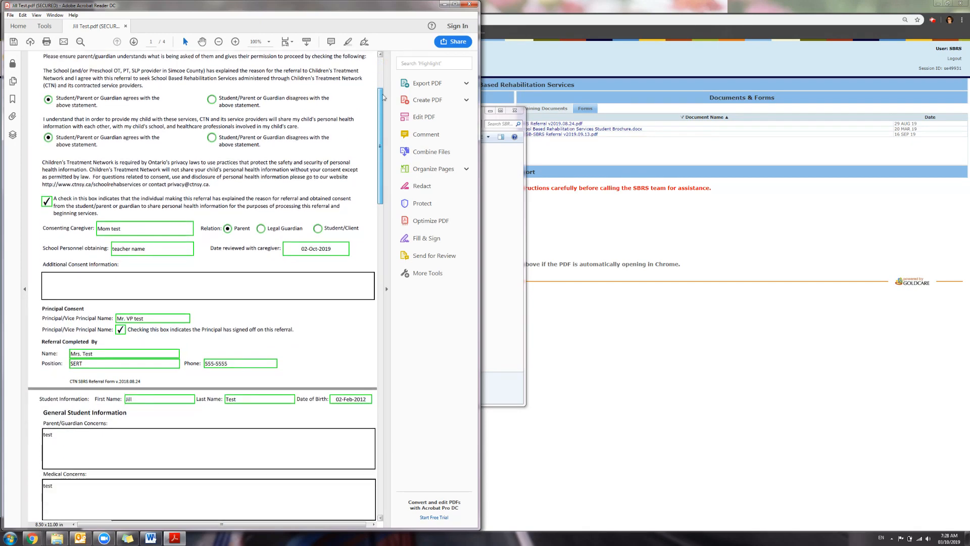
pyautogui.scroll(-3)
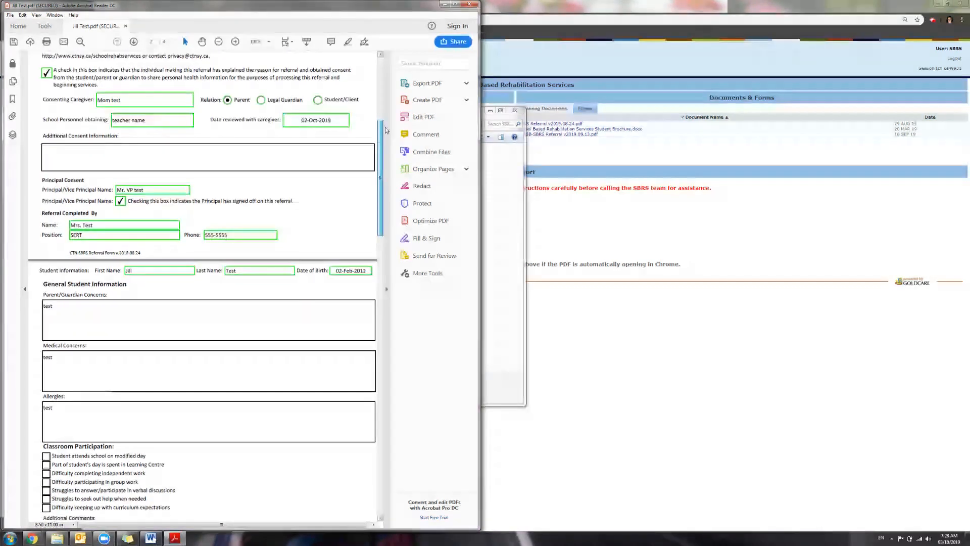
pyautogui.scroll(-3)
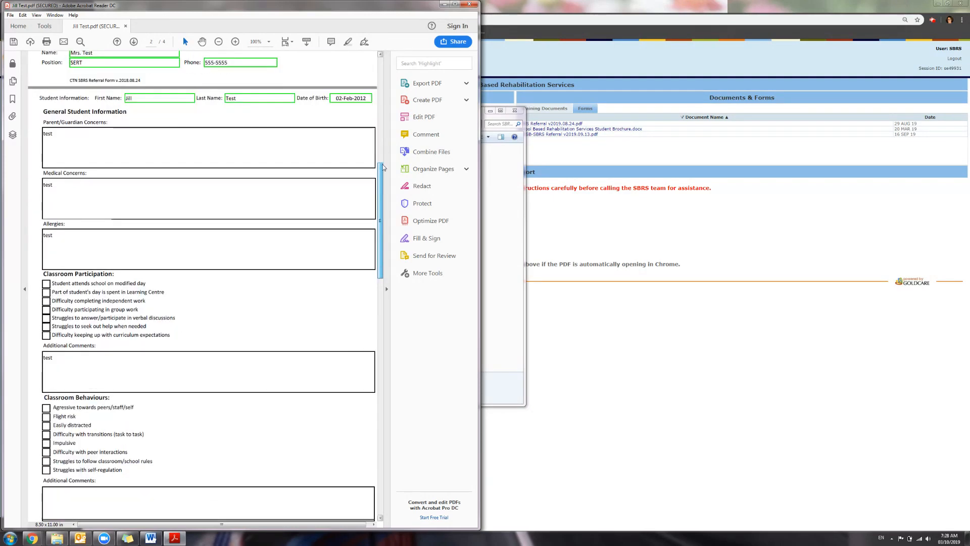
pyautogui.scroll(-3)
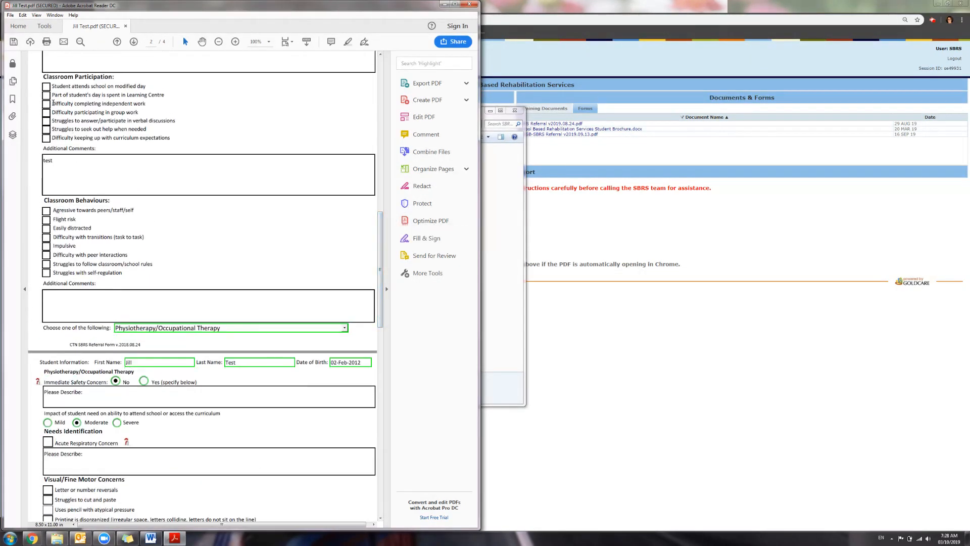
pyautogui.click(46, 86)
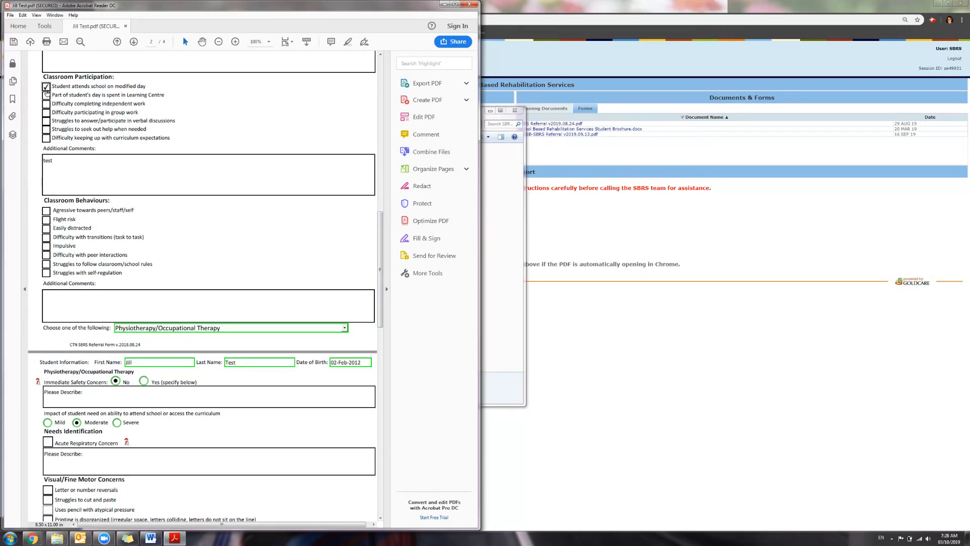
pyautogui.click(46, 111)
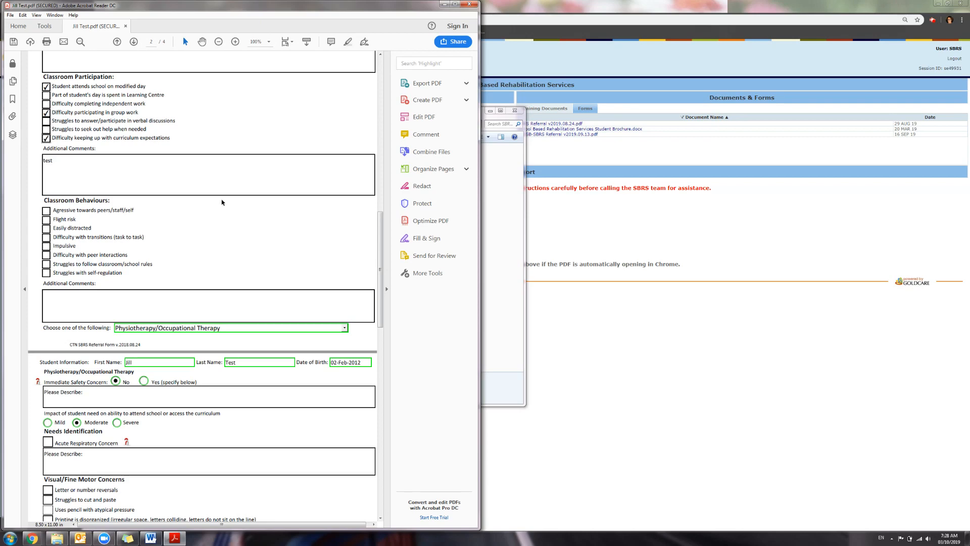
pyautogui.scroll(-3)
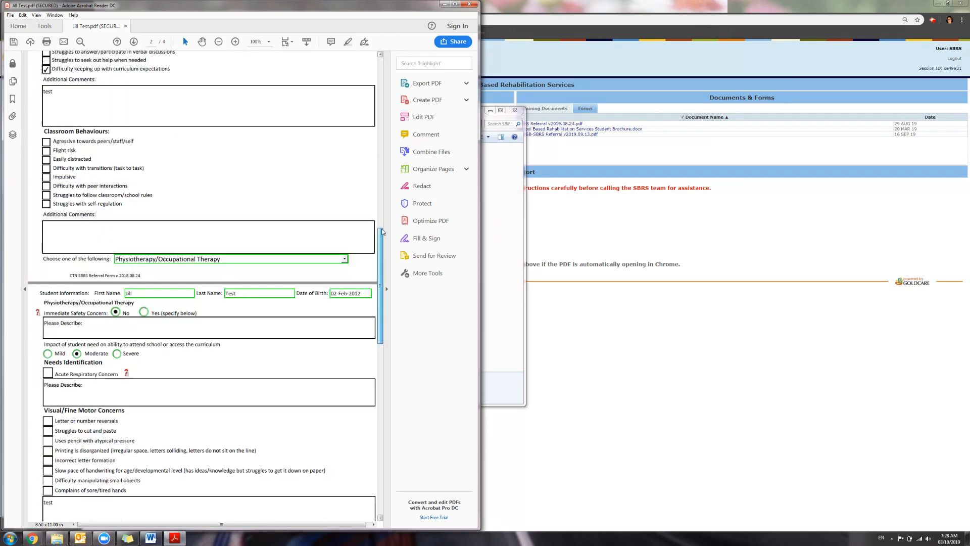
pyautogui.scroll(-3)
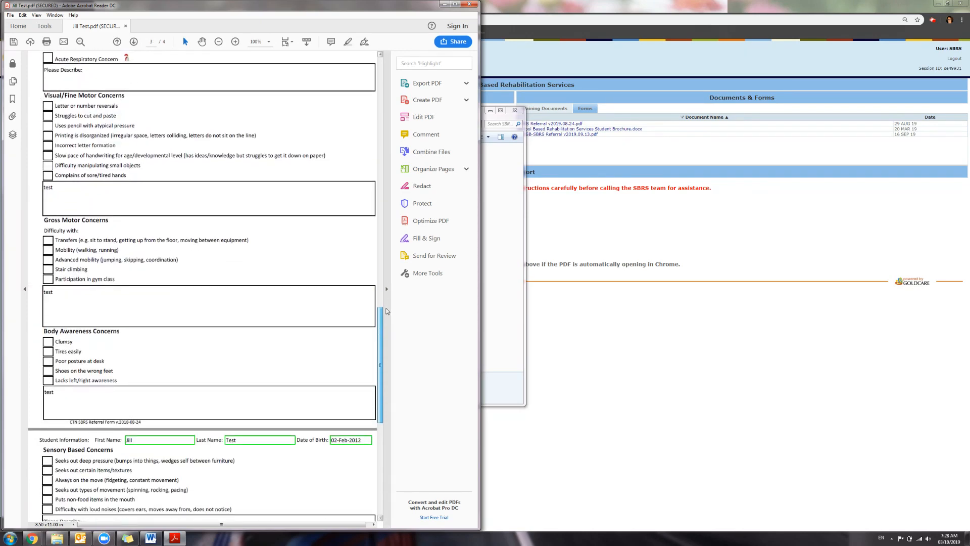
pyautogui.scroll(-3)
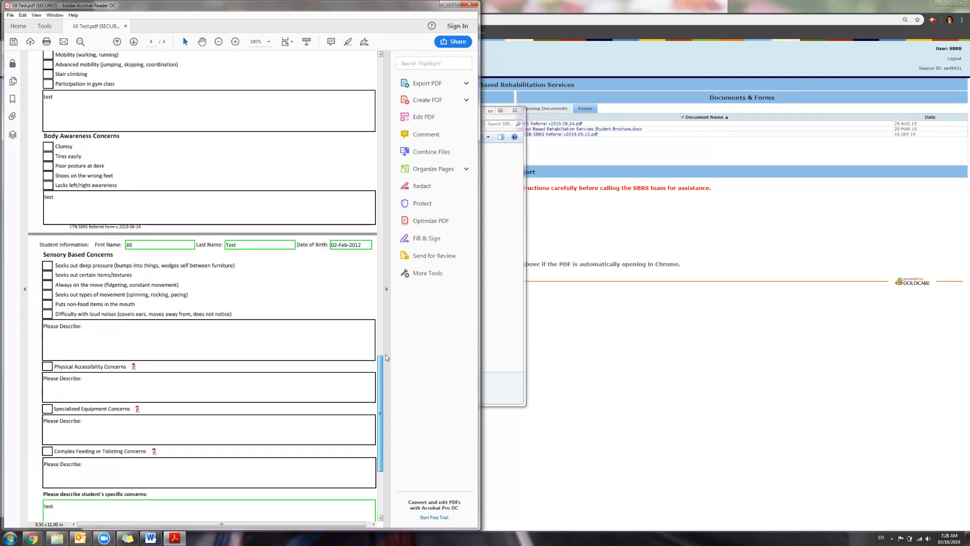
pyautogui.scroll(-3)
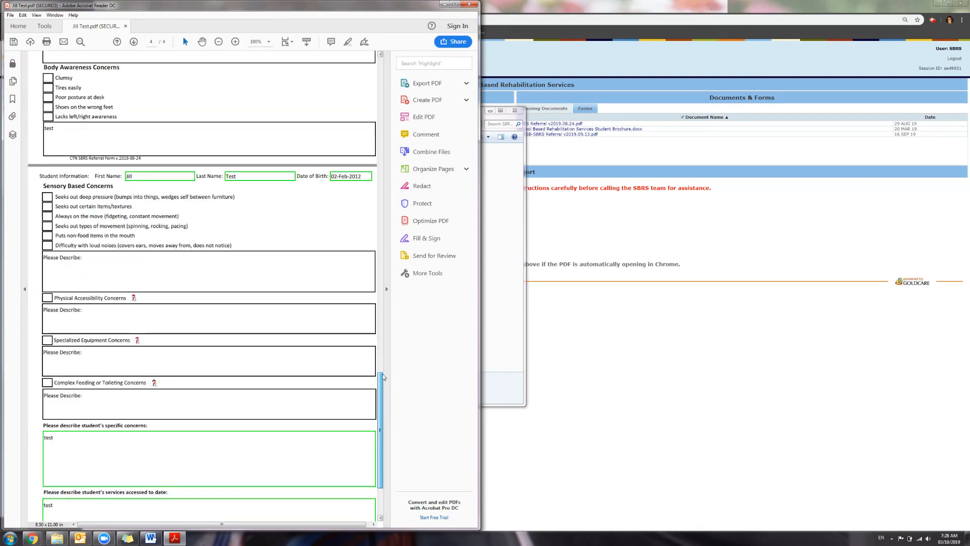
pyautogui.scroll(-3)
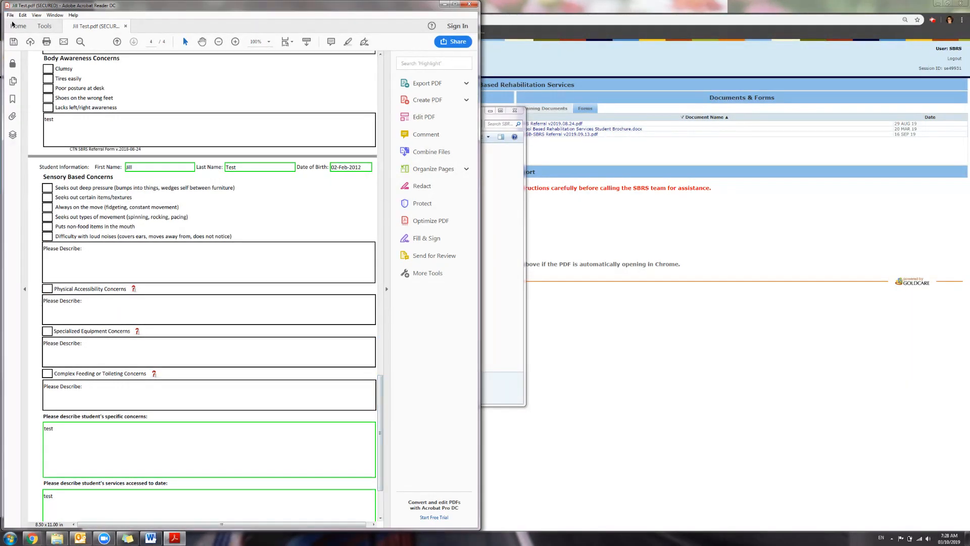
# Save the form as Jill Test, replacing the existing Jill Test.pdf
pyautogui.click(10, 14)
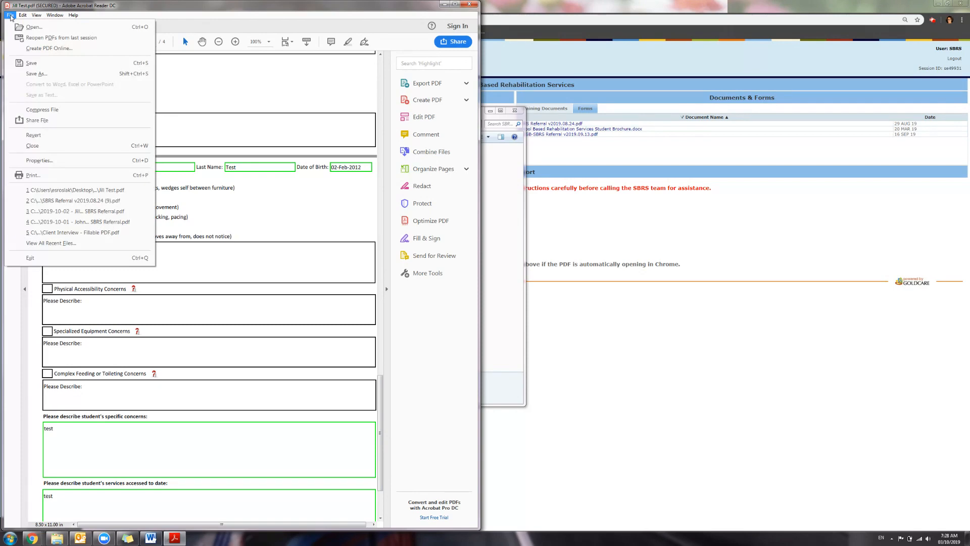
pyautogui.click(36, 74)
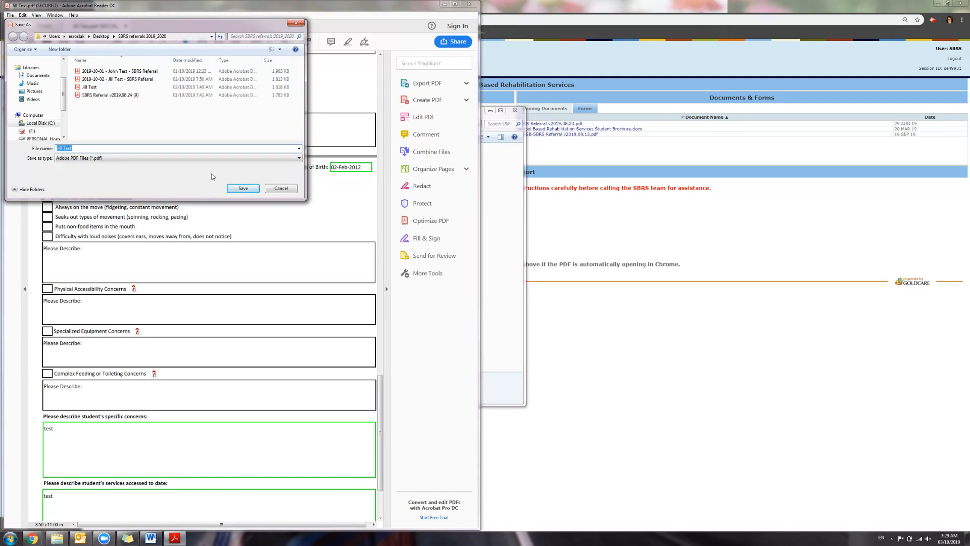
pyautogui.click(243, 188)
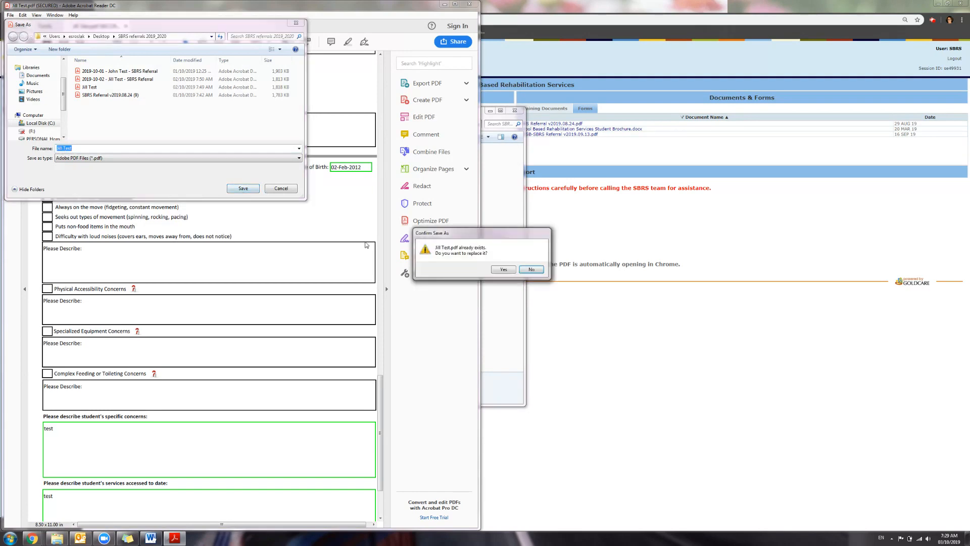
pyautogui.click(502, 269)
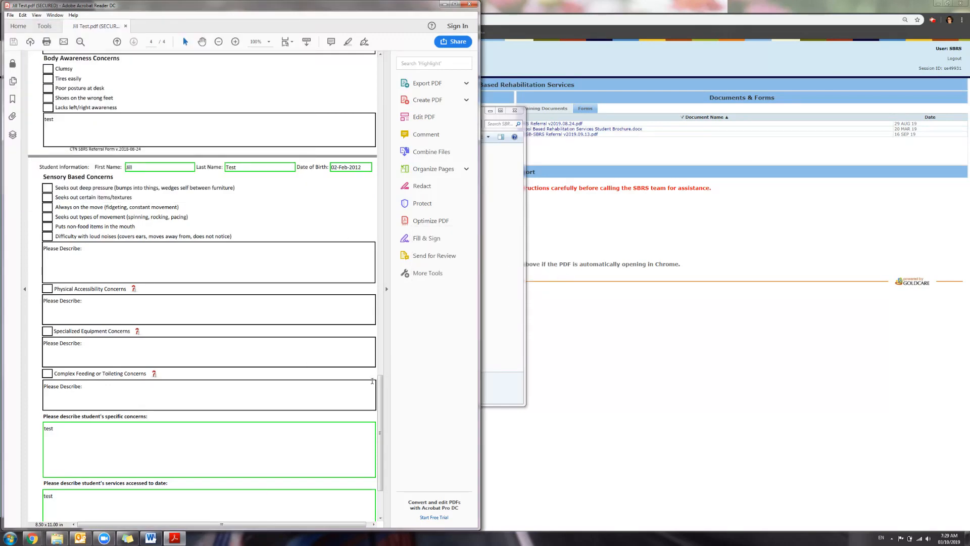
# Save the finished referral as '2019-10-03 - Jill Test - SBRS Referral', allowing write access
pyautogui.scroll(-3)
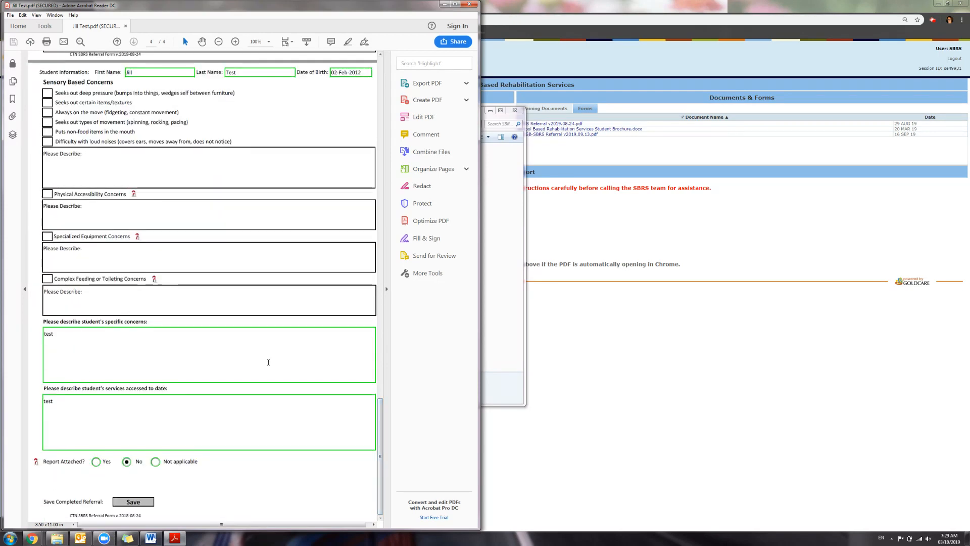
pyautogui.moveTo(356, 422)
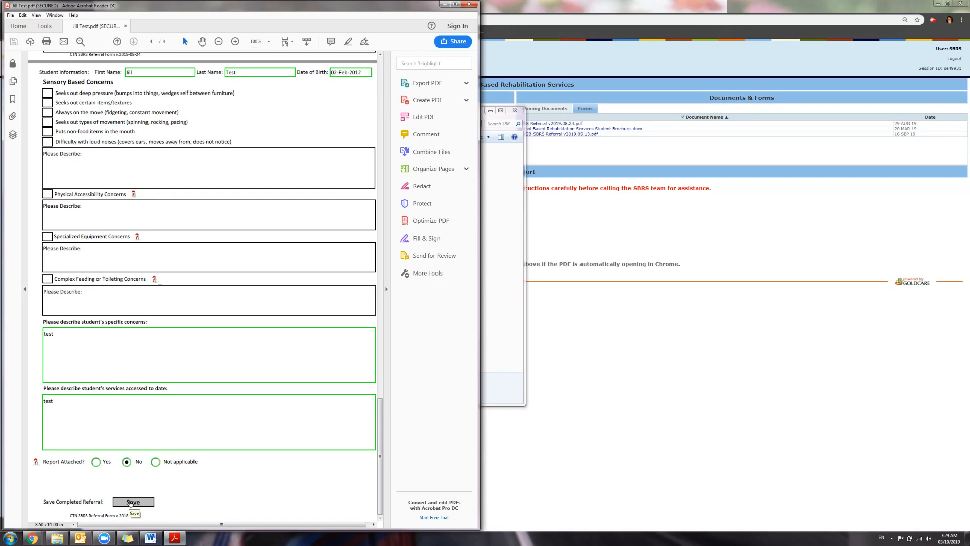
pyautogui.click(133, 501)
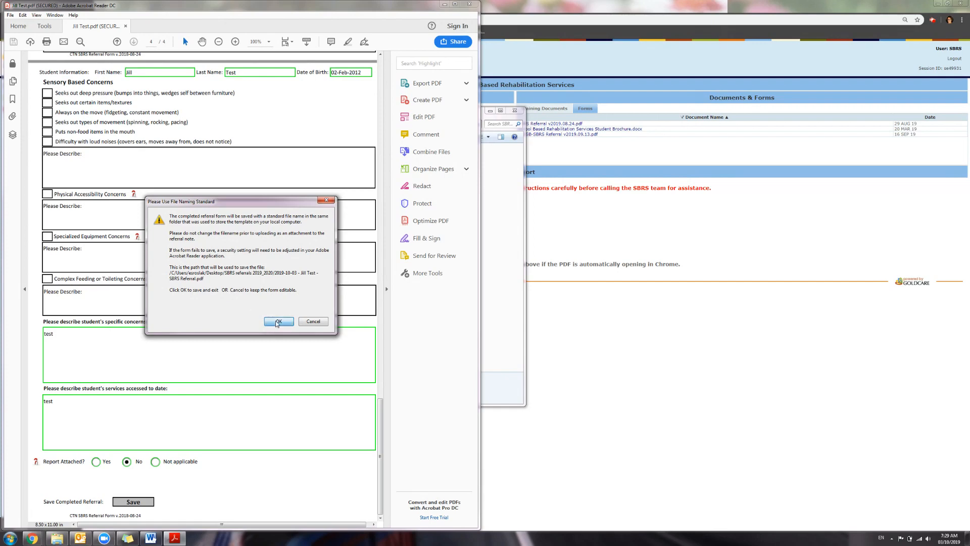
pyautogui.click(278, 321)
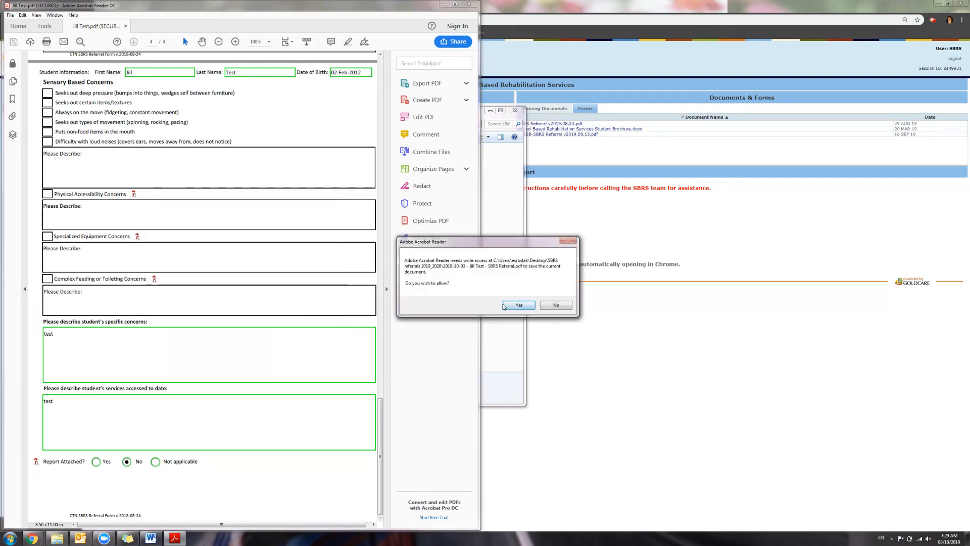
pyautogui.click(519, 304)
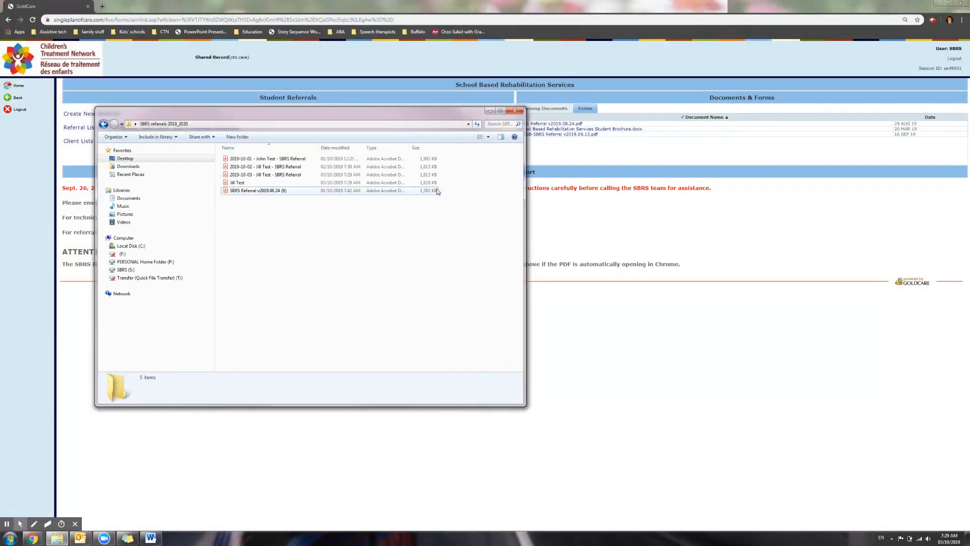
pyautogui.click(265, 174)
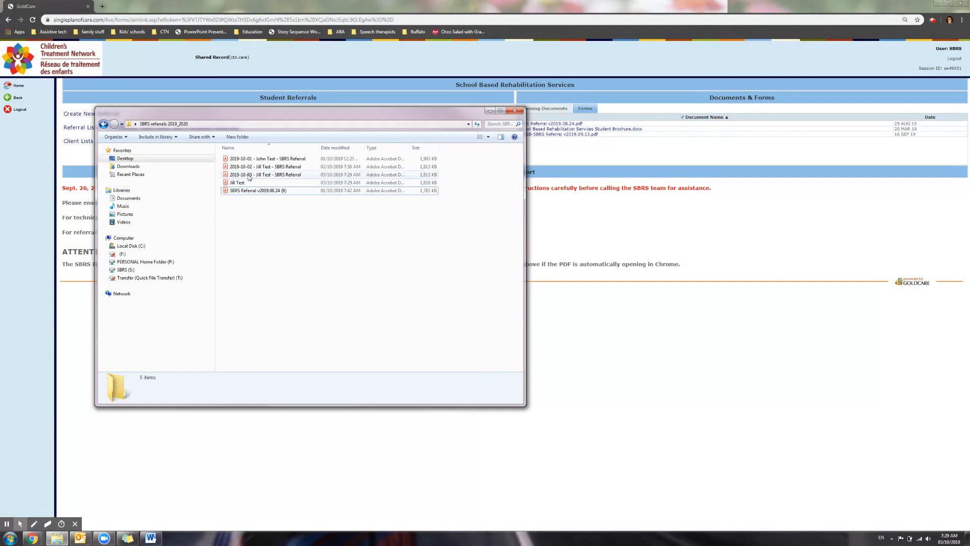
pyautogui.moveTo(266, 174)
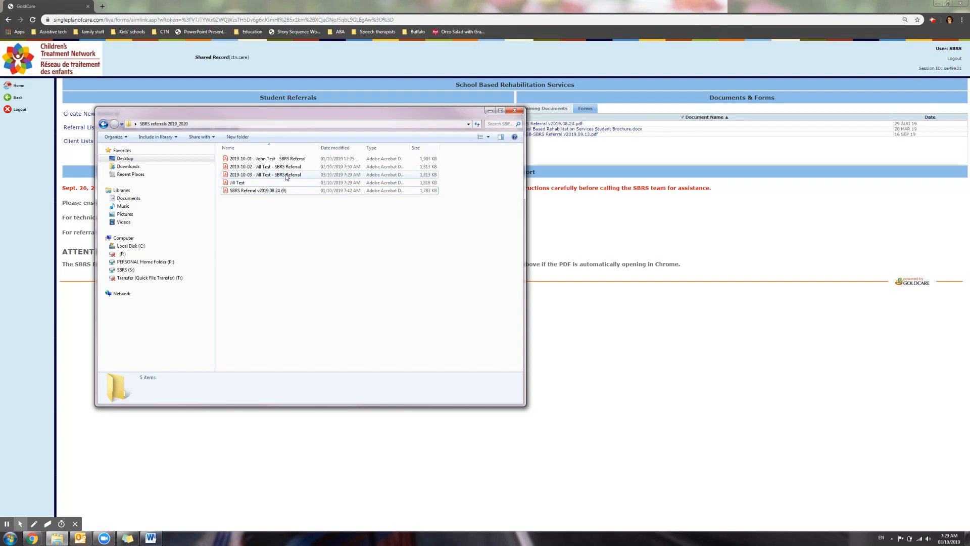
pyautogui.moveTo(266, 175)
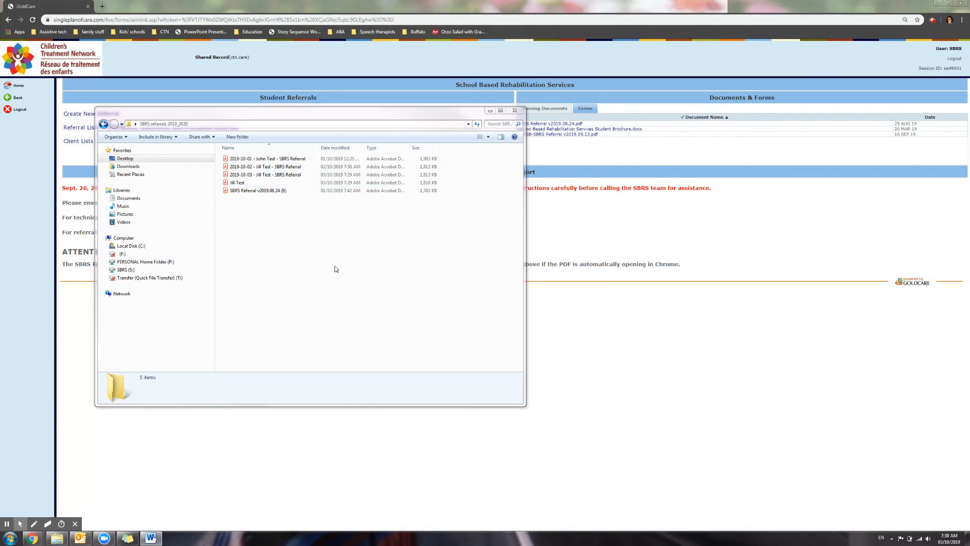
pyautogui.moveTo(391, 272)
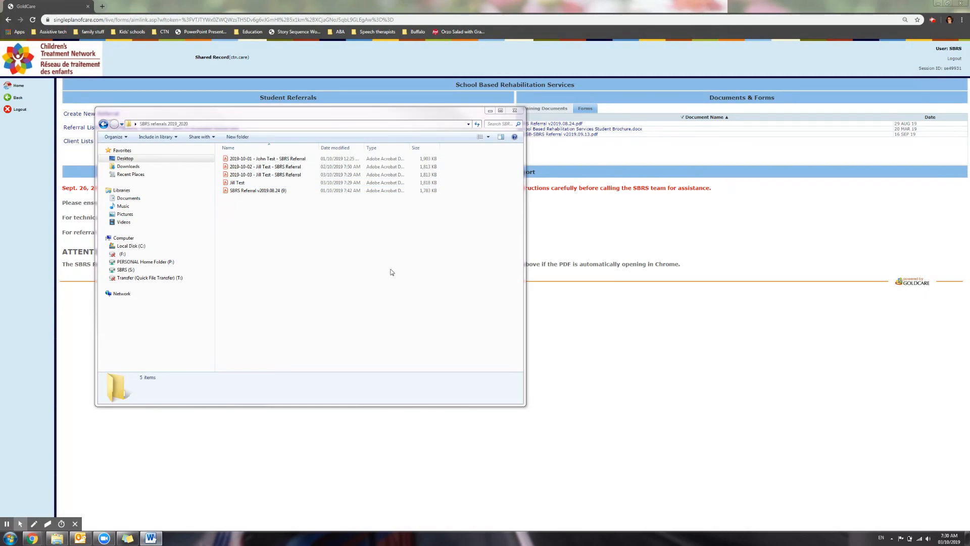